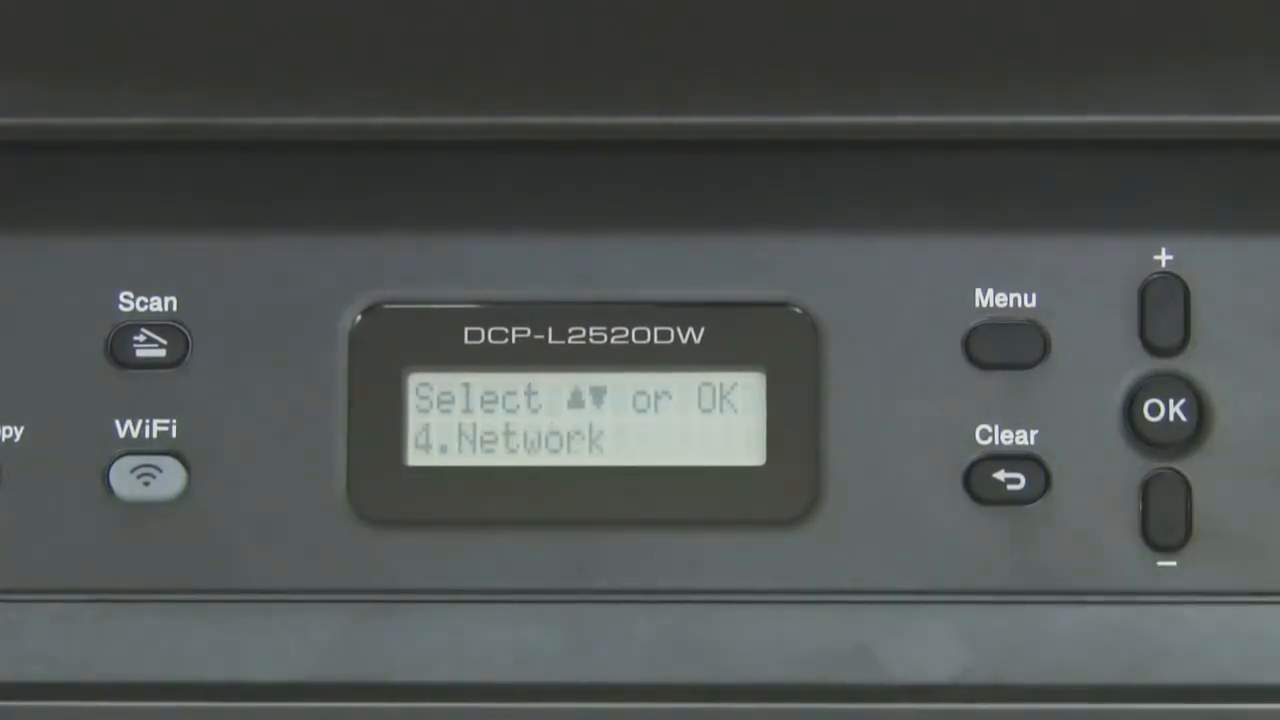
Step: Enter the 4.Network menu from the panel's main Menu
click(1164, 412)
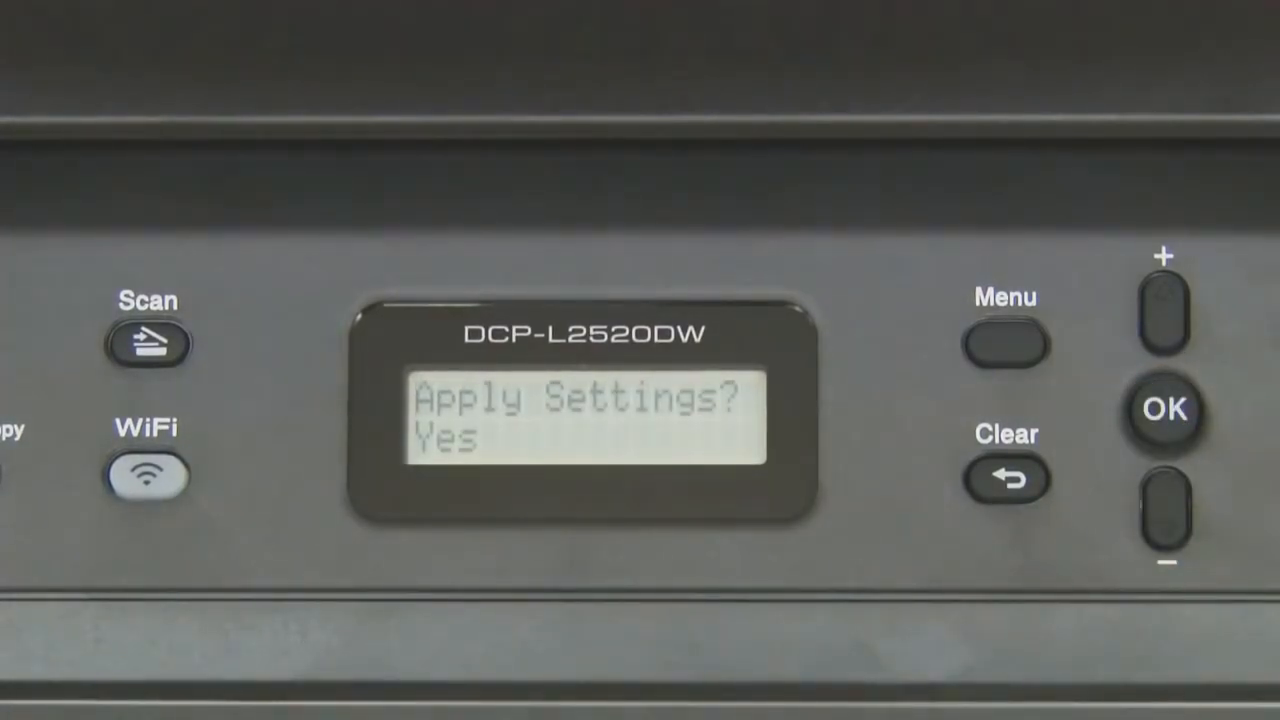
Step: Confirm 'Apply Settings? Yes' so the printer starts connecting to the WLAN
click(1164, 410)
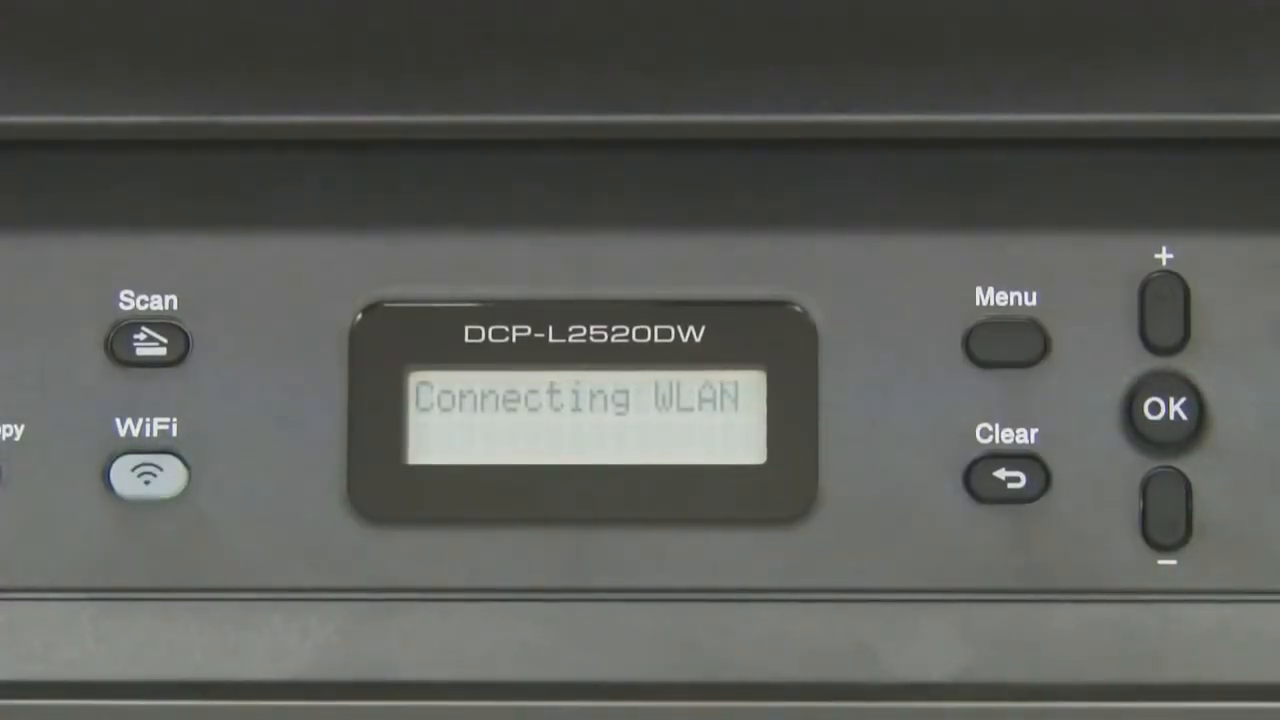
click(148, 474)
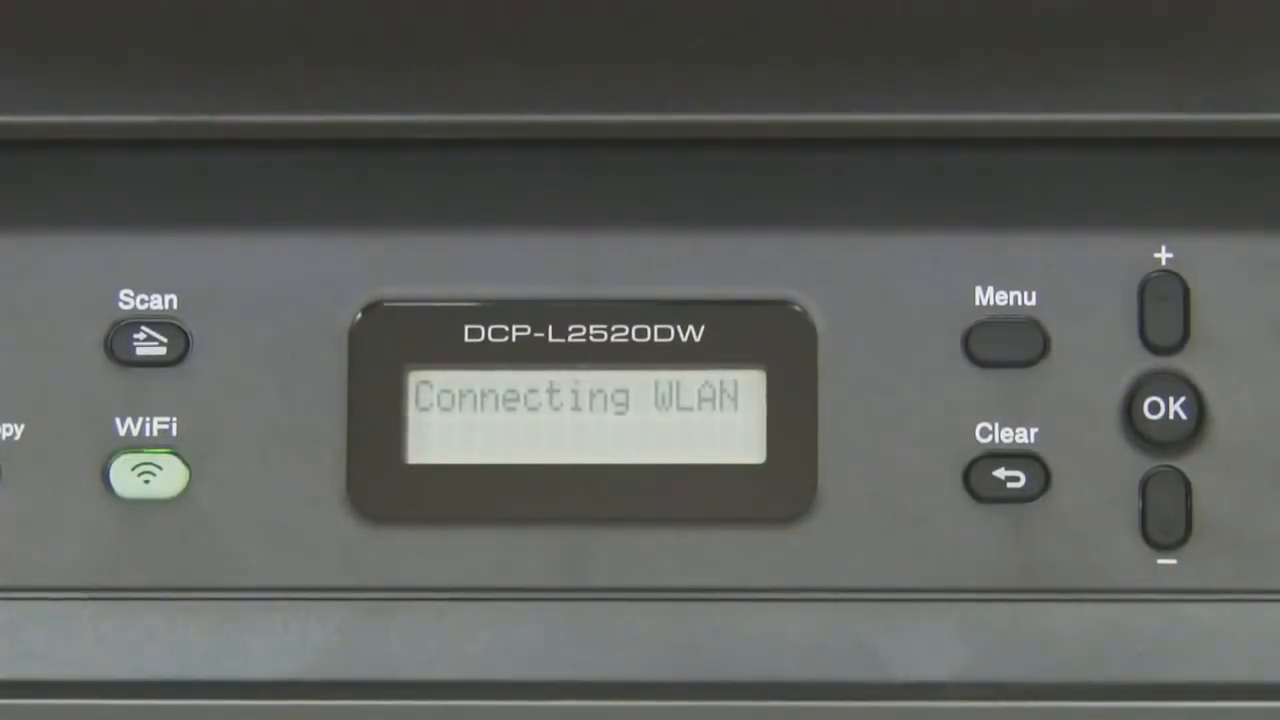